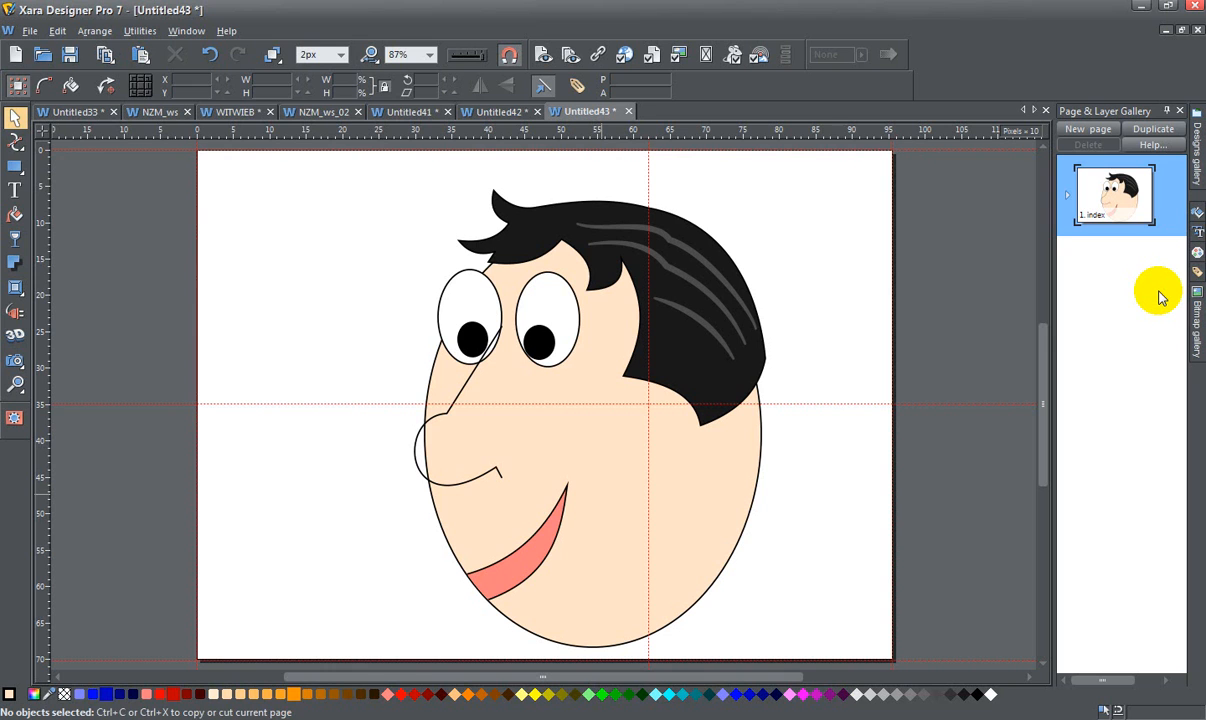
mouse_move(1096, 260)
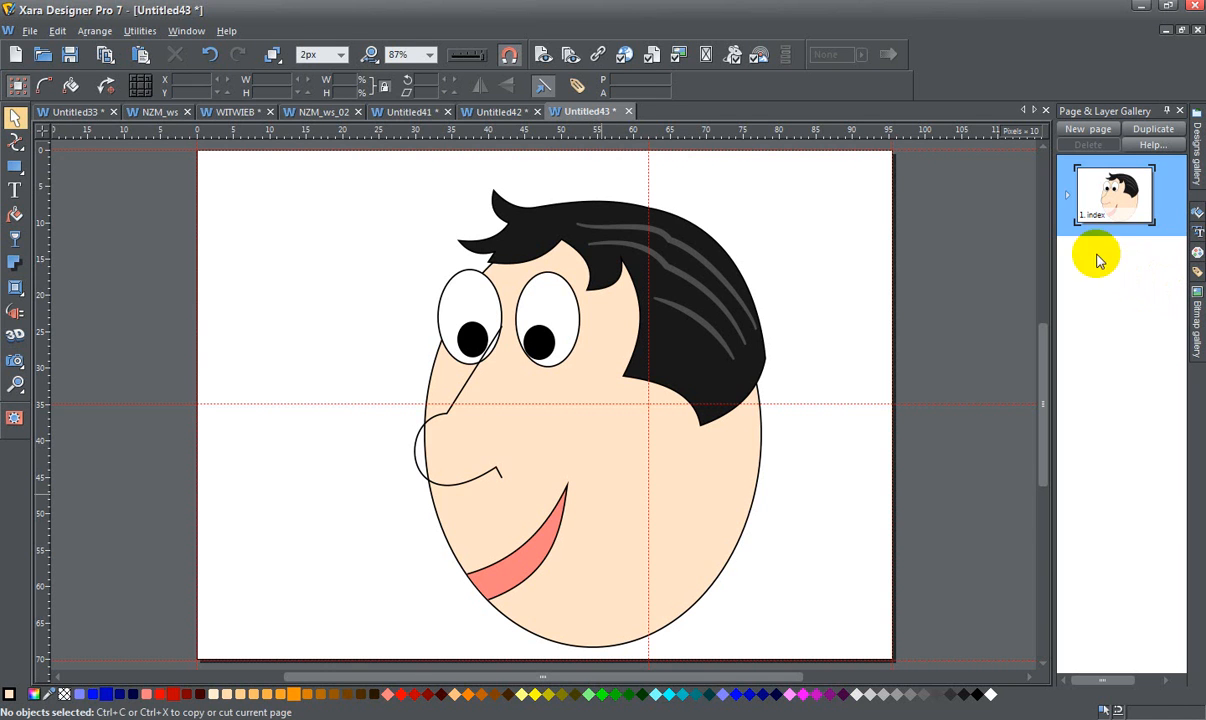
mouse_move(864, 190)
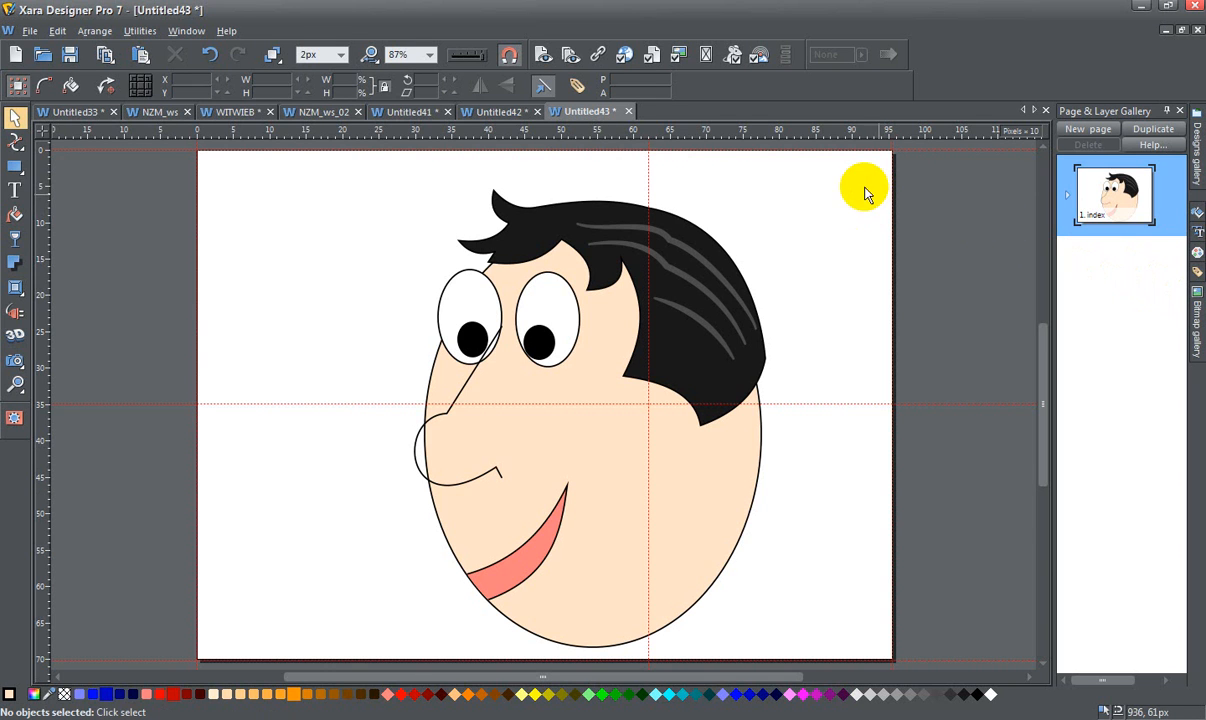
mouse_move(504, 150)
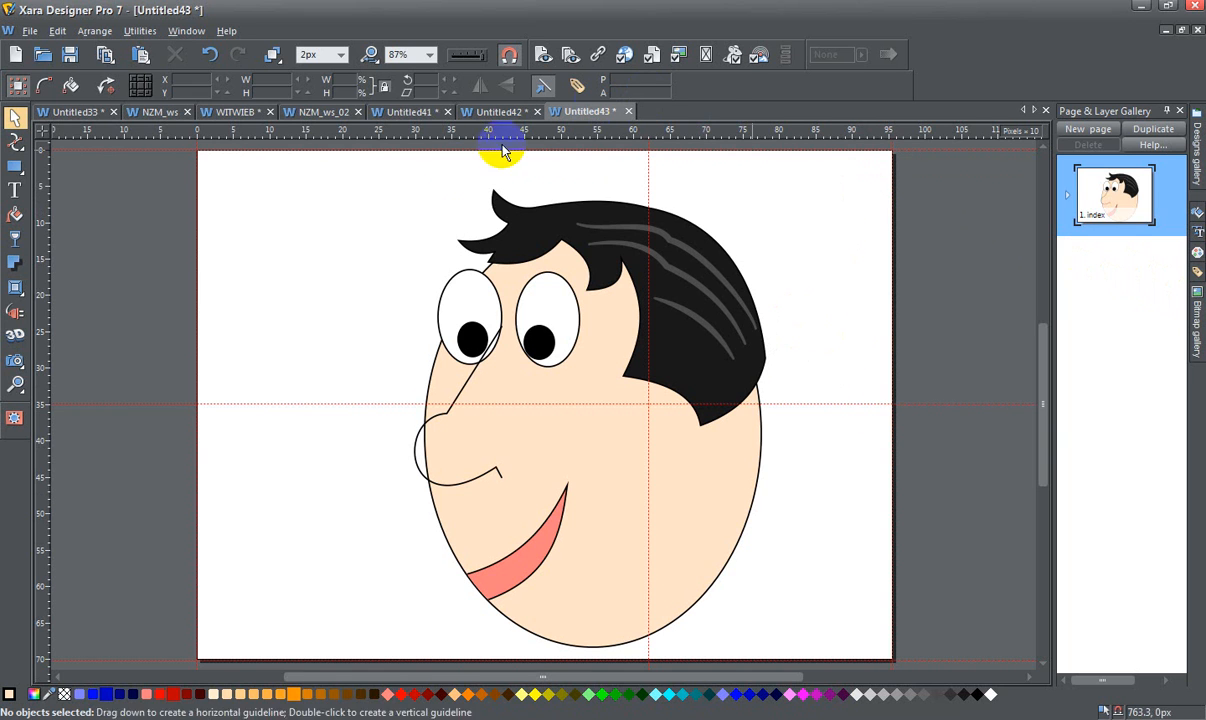
mouse_move(744, 448)
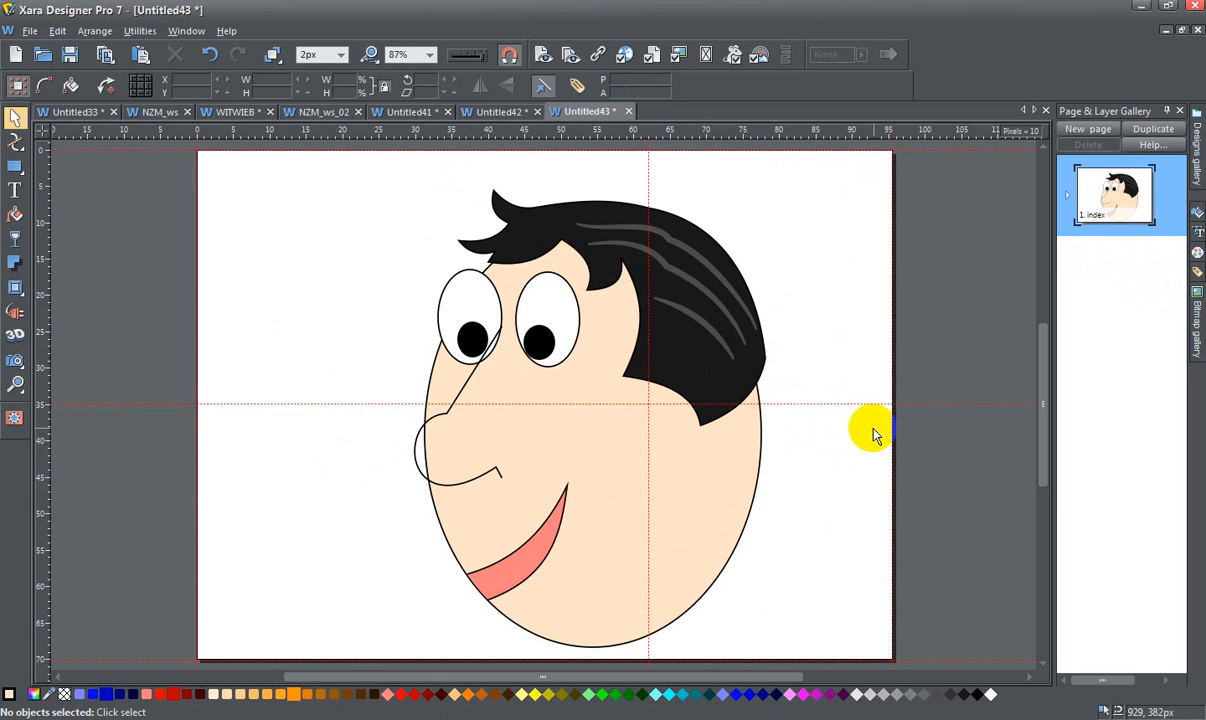
mouse_move(740, 224)
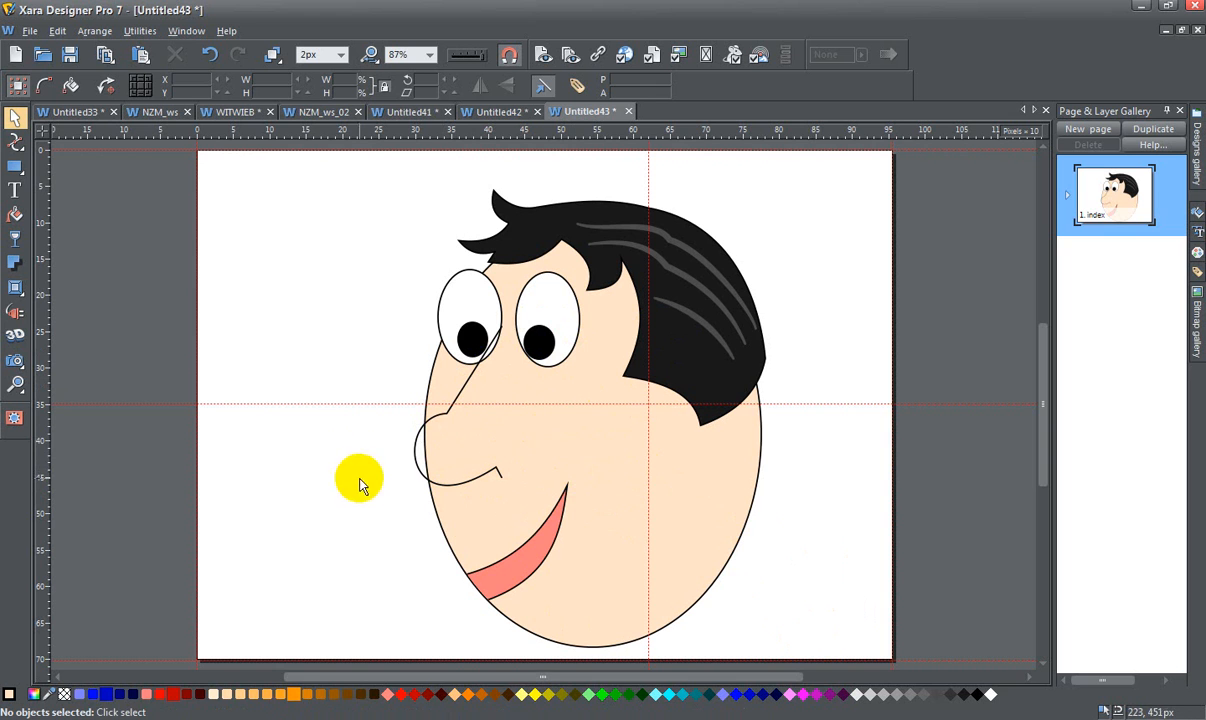
Drag the nose line off the face and draw a small flesh-coloured rounded rectangle beside it
click(424, 450)
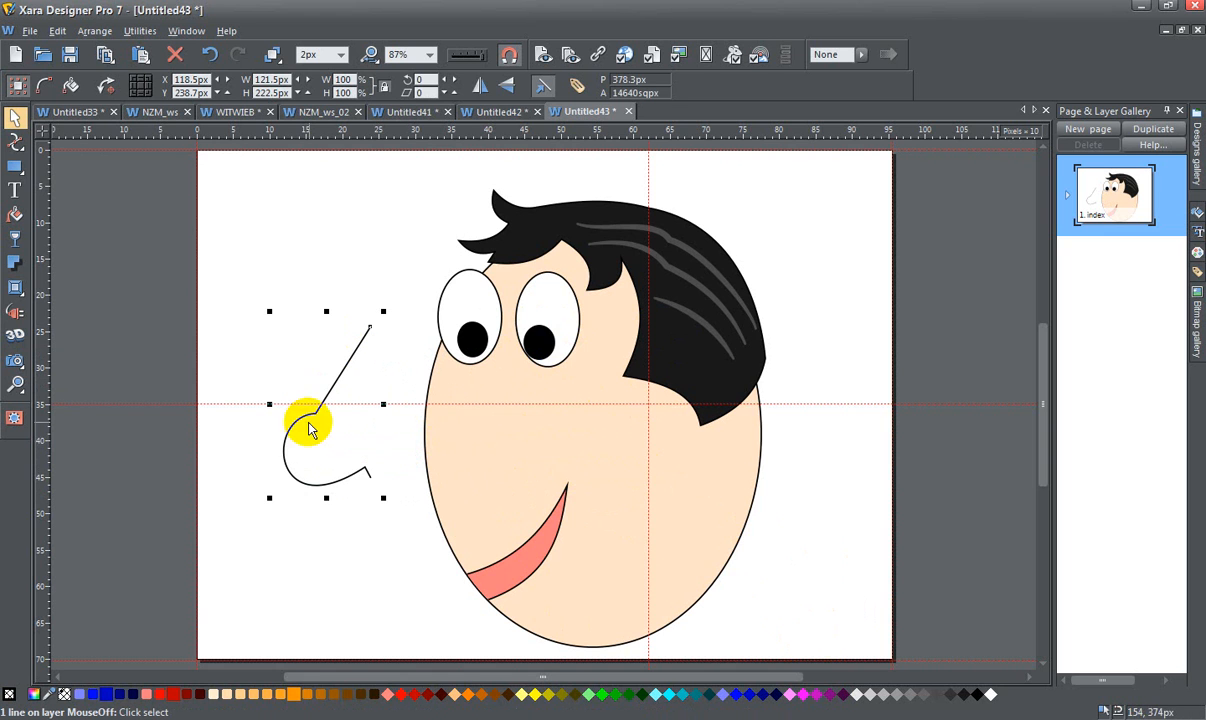
mouse_move(368, 384)
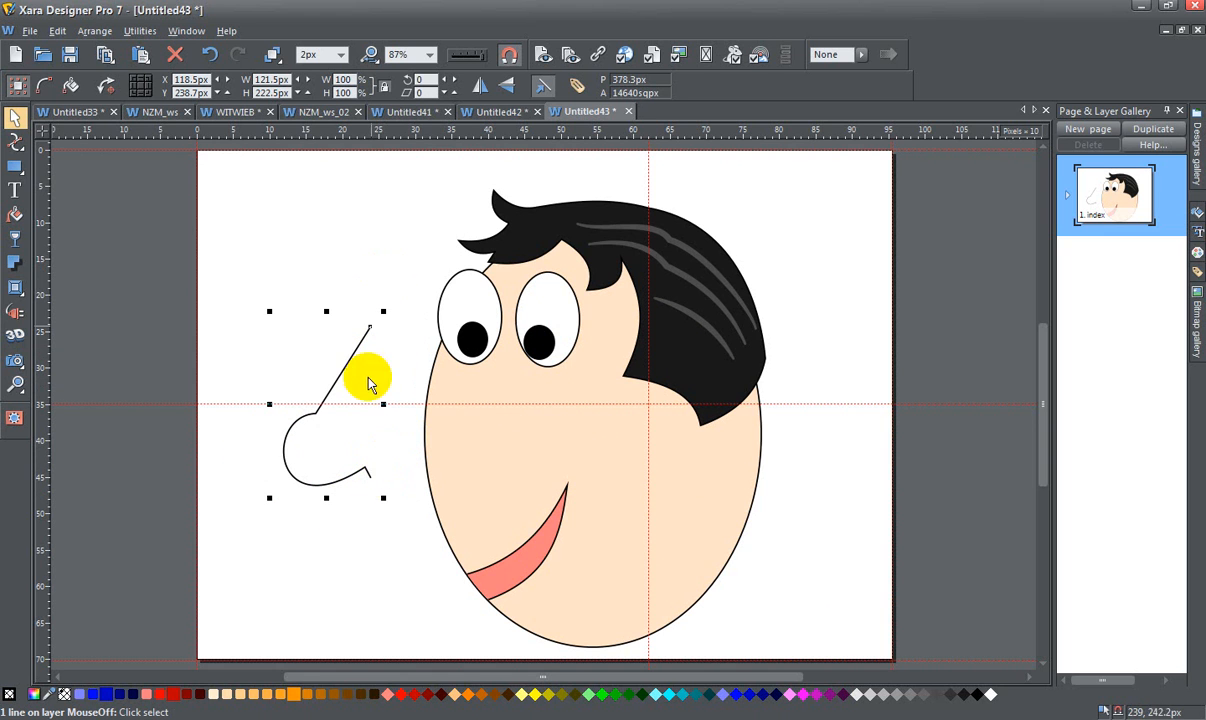
mouse_move(488, 440)
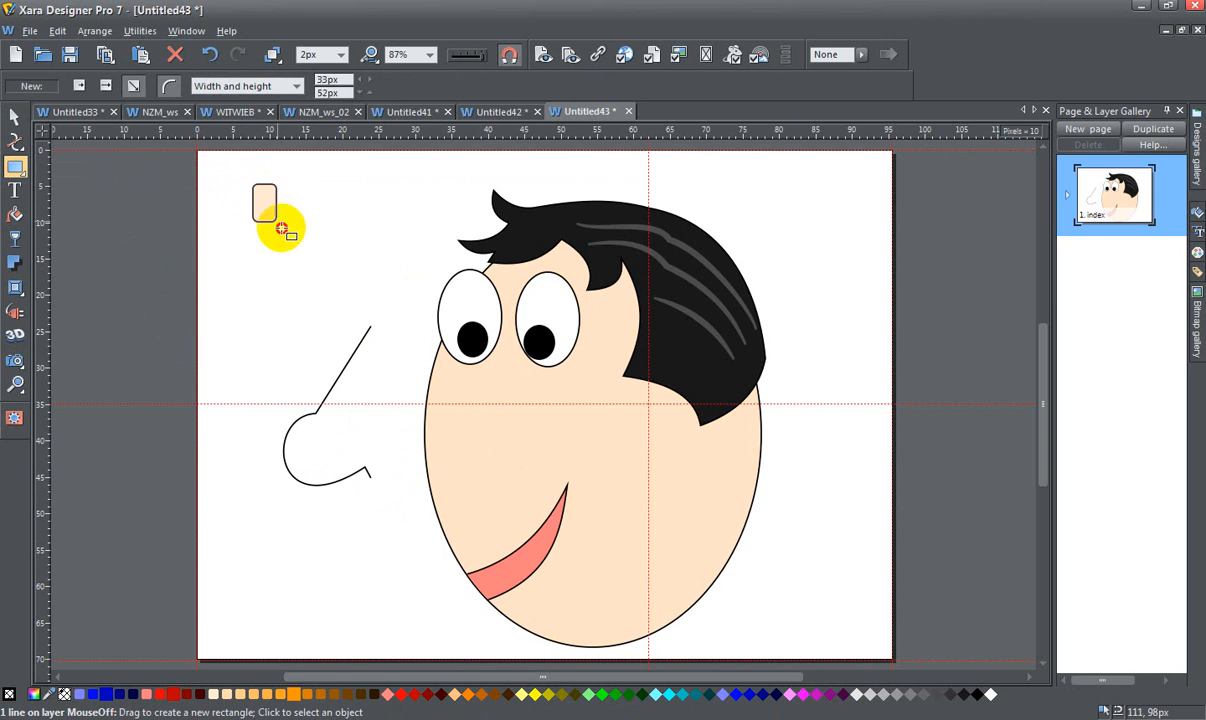
drag(264, 200, 344, 276)
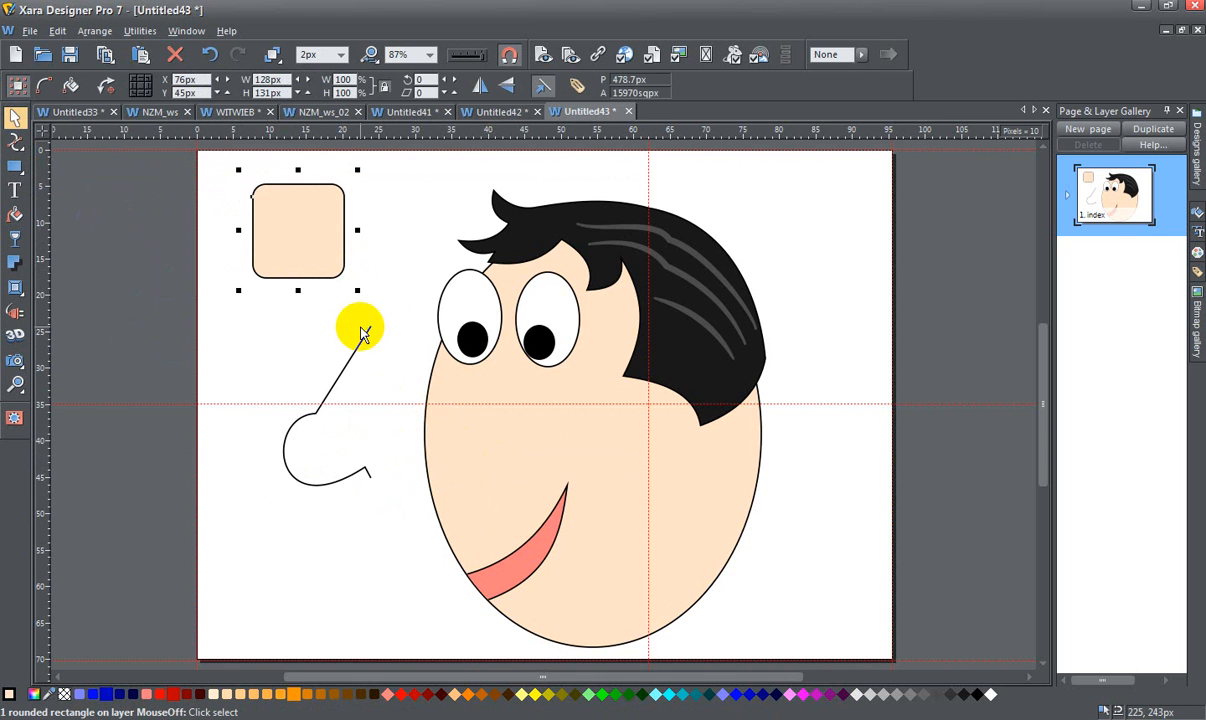
mouse_move(364, 344)
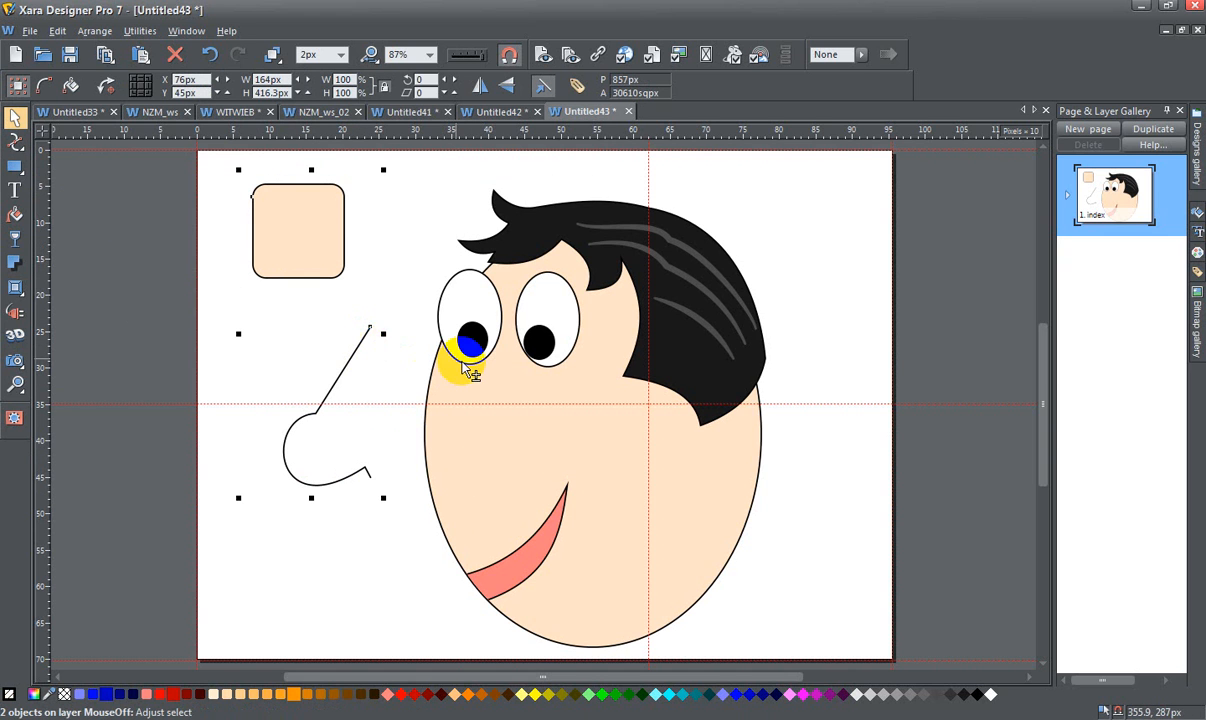
Join the nose line and rectangle via Arrange > Join Shapes into one flesh-filled nose
click(94, 30)
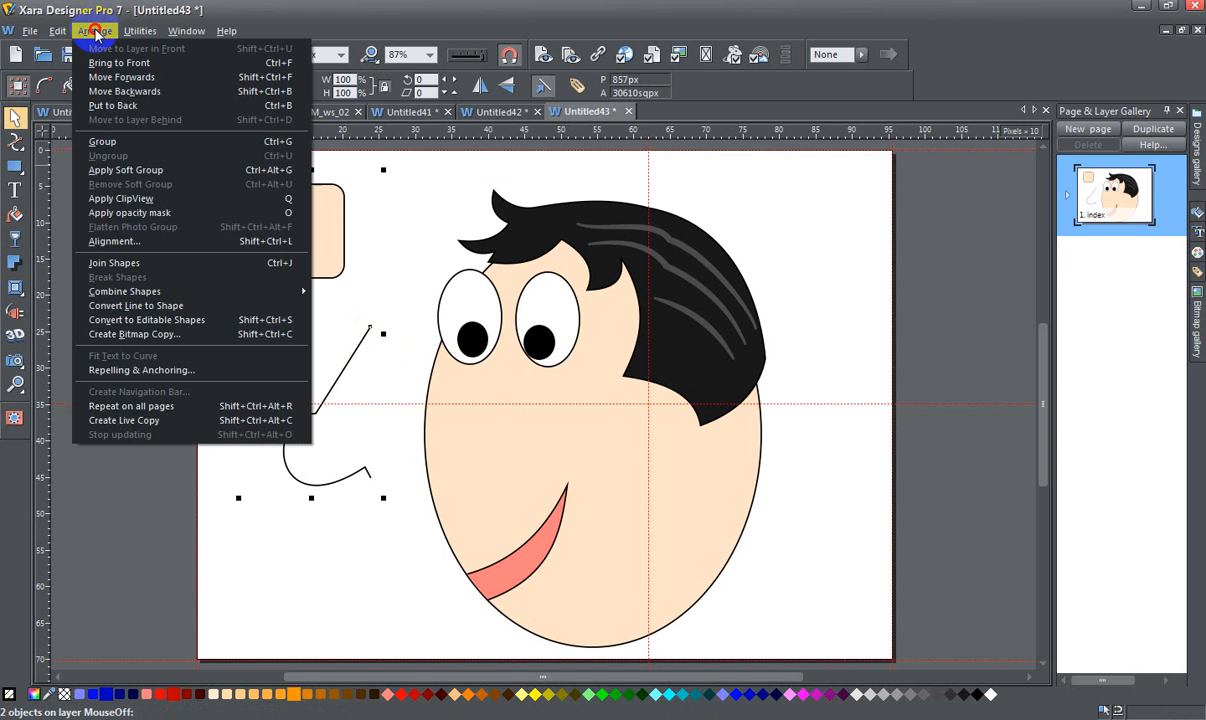
mouse_move(112, 262)
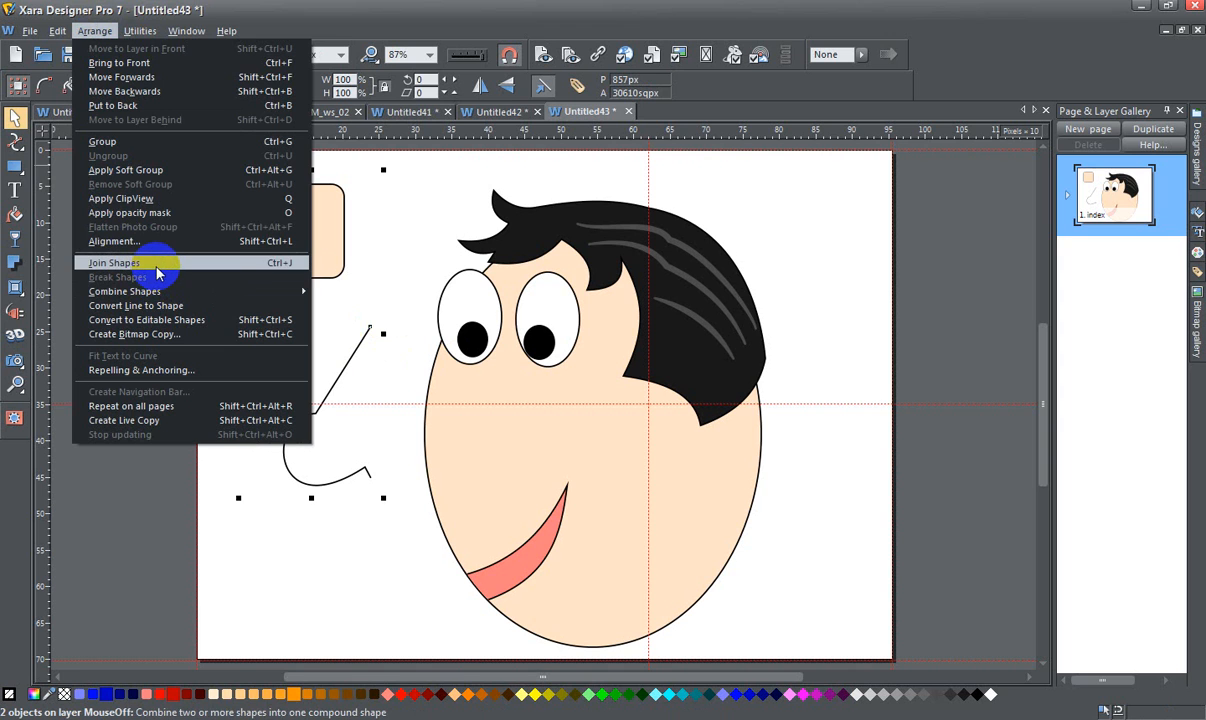
click(112, 262)
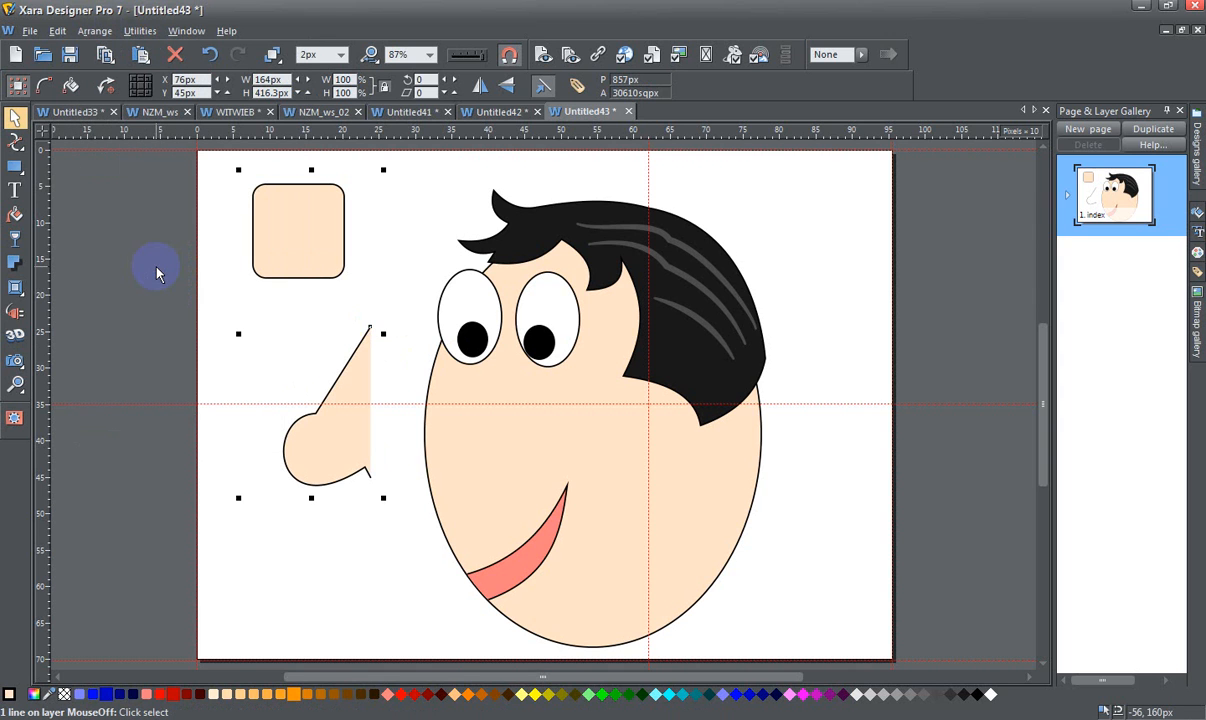
mouse_move(368, 364)
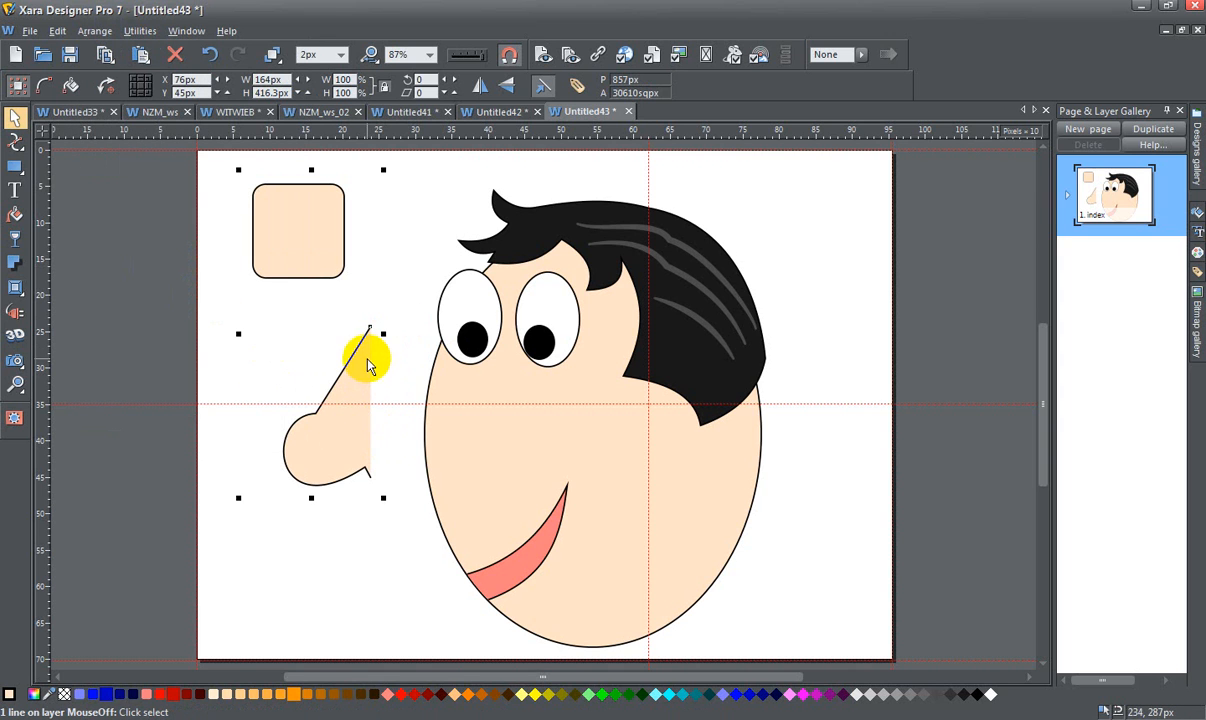
drag(368, 360, 312, 292)
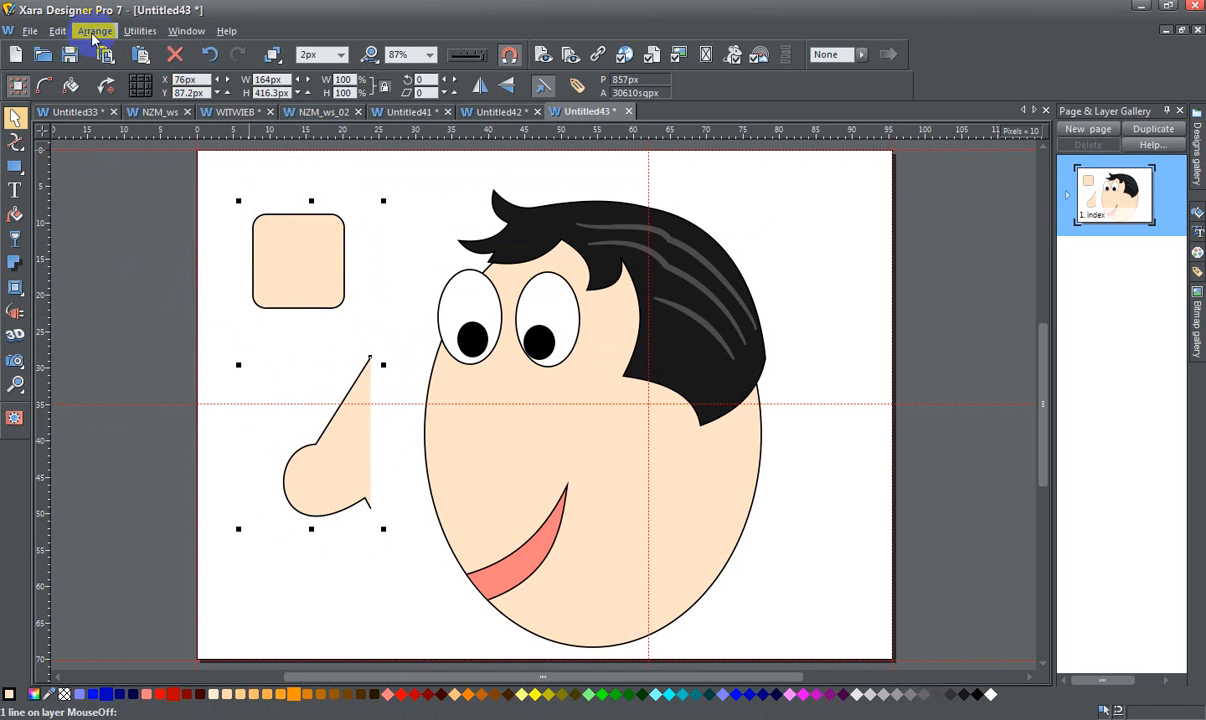
Use the Arrange menu again and drag the filled nose onto the face between eyes and smile
click(94, 30)
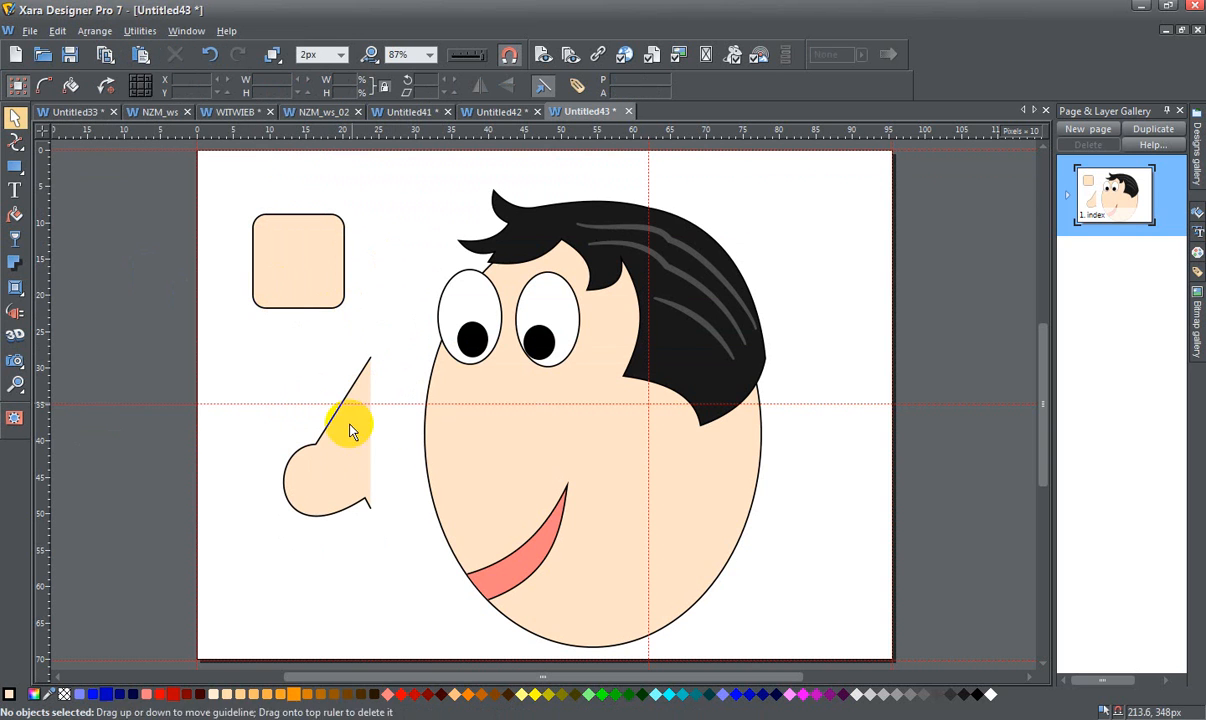
click(350, 424)
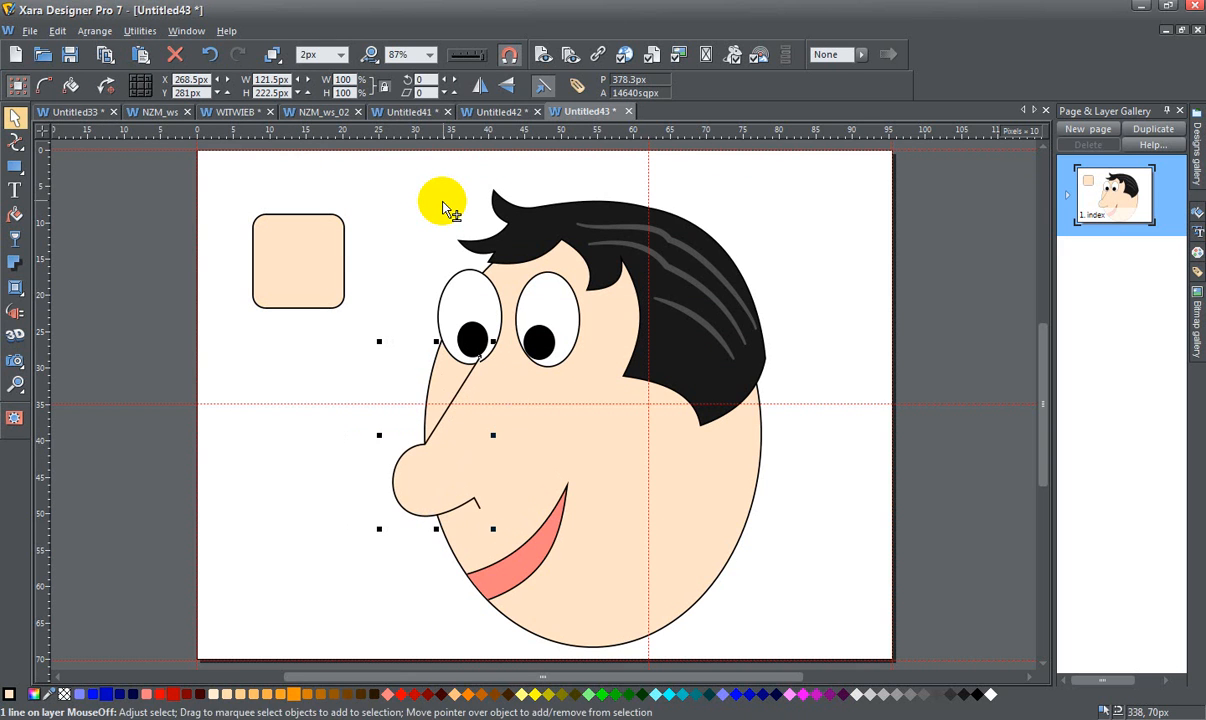
Nudge the nose slightly up and right into its final spot on the face
drag(470, 440, 470, 420)
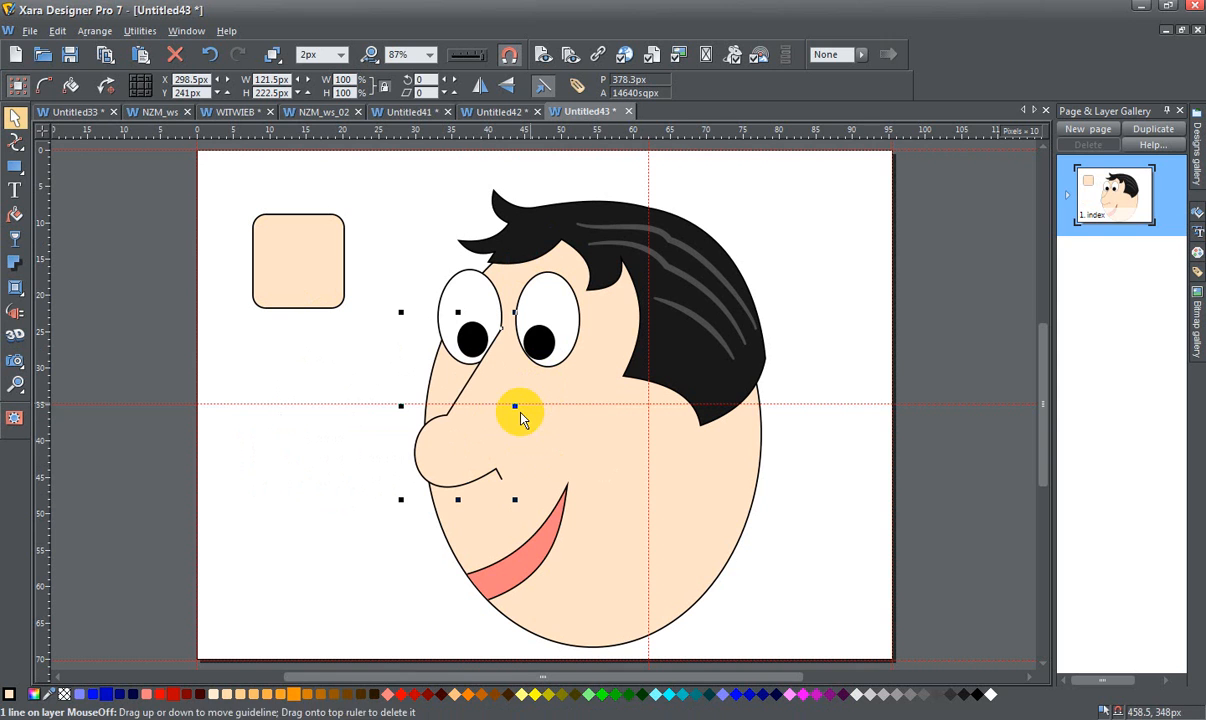
mouse_move(536, 424)
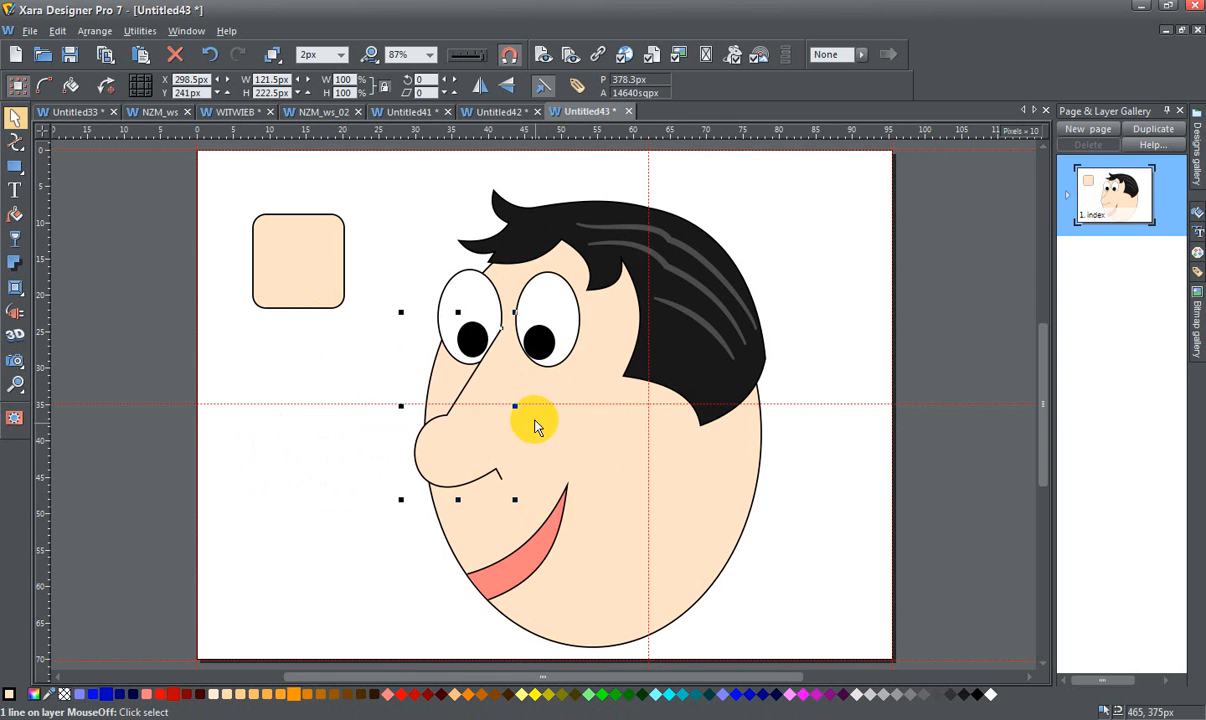